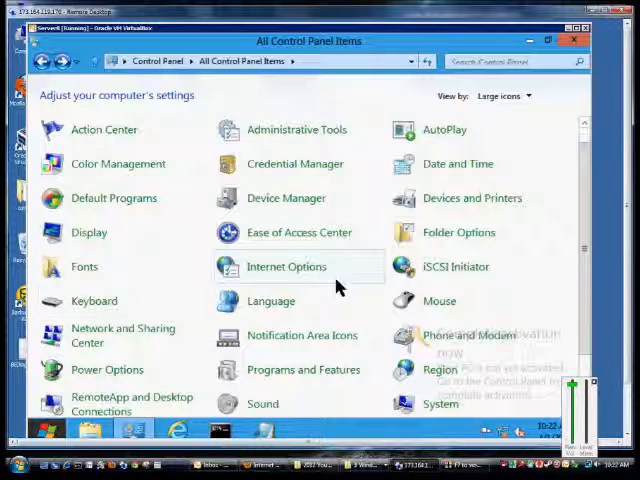
mouse_move(380, 284)
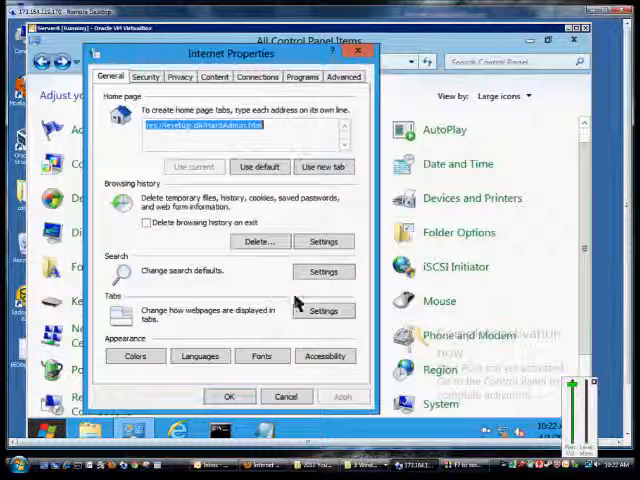
- Bring up Tabbed Browsing Settings from the Tabs section of the General tab
left_click(324, 310)
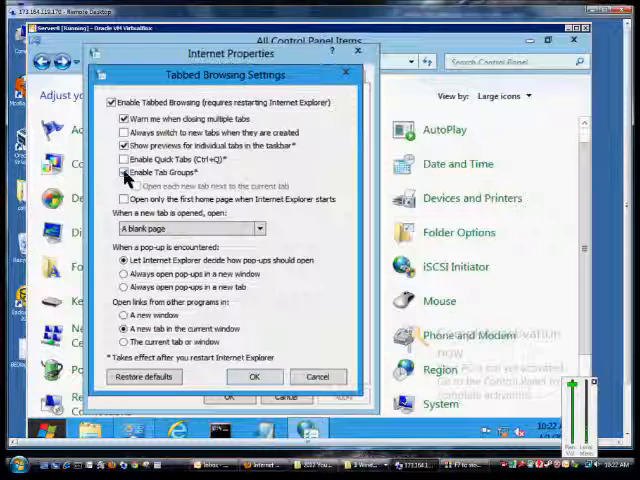
- Check Enable Tab Groups in Tabbed Browsing Settings
left_click(124, 176)
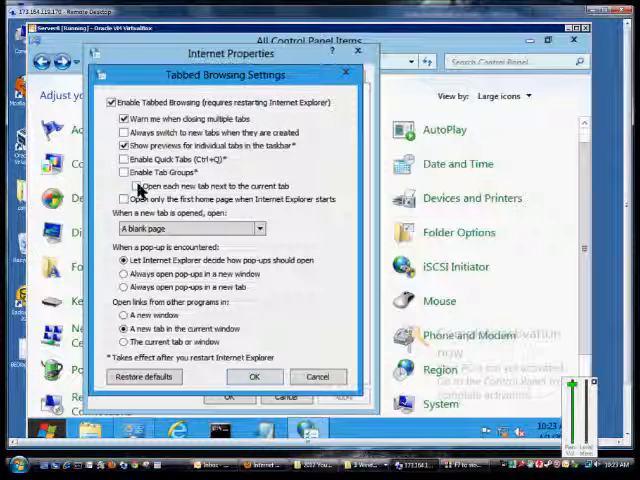
- Check 'Open each new tab next to the current tab' and confirm with OK
left_click(128, 186)
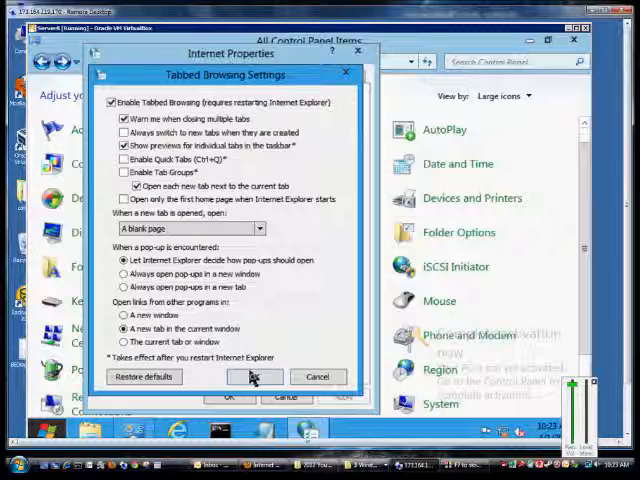
left_click(256, 376)
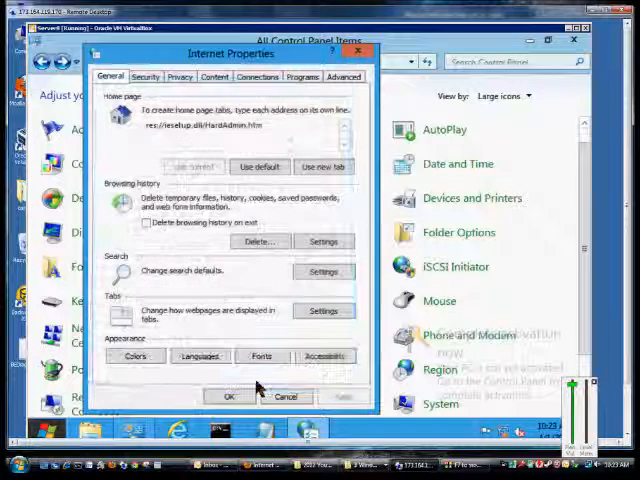